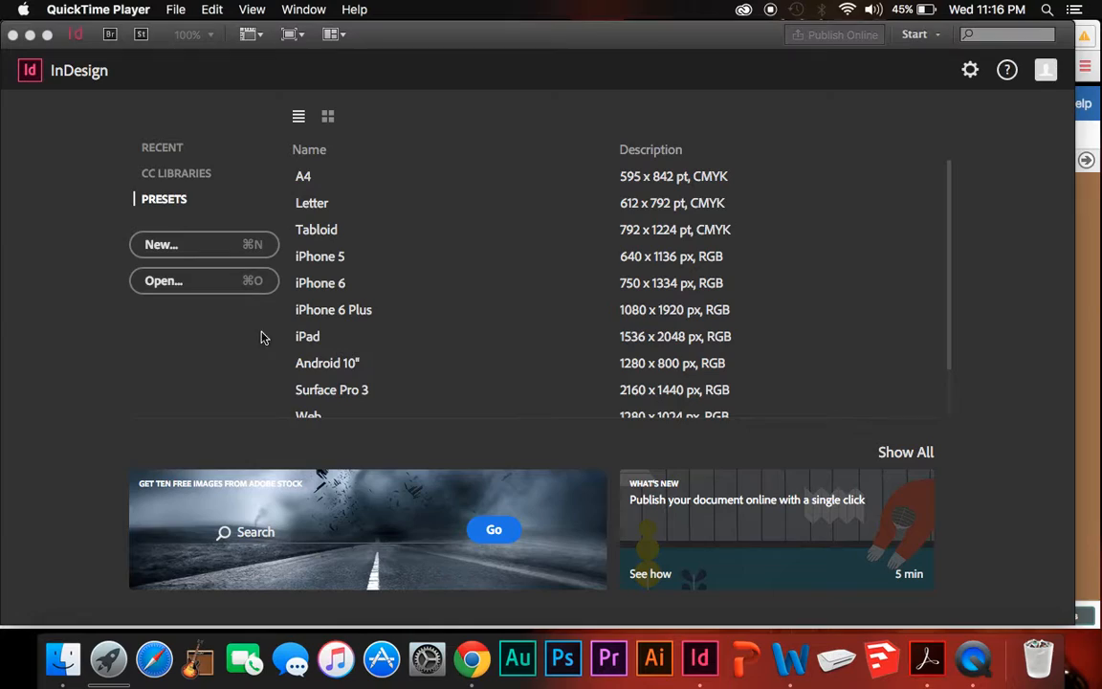
pyautogui.moveTo(161, 329)
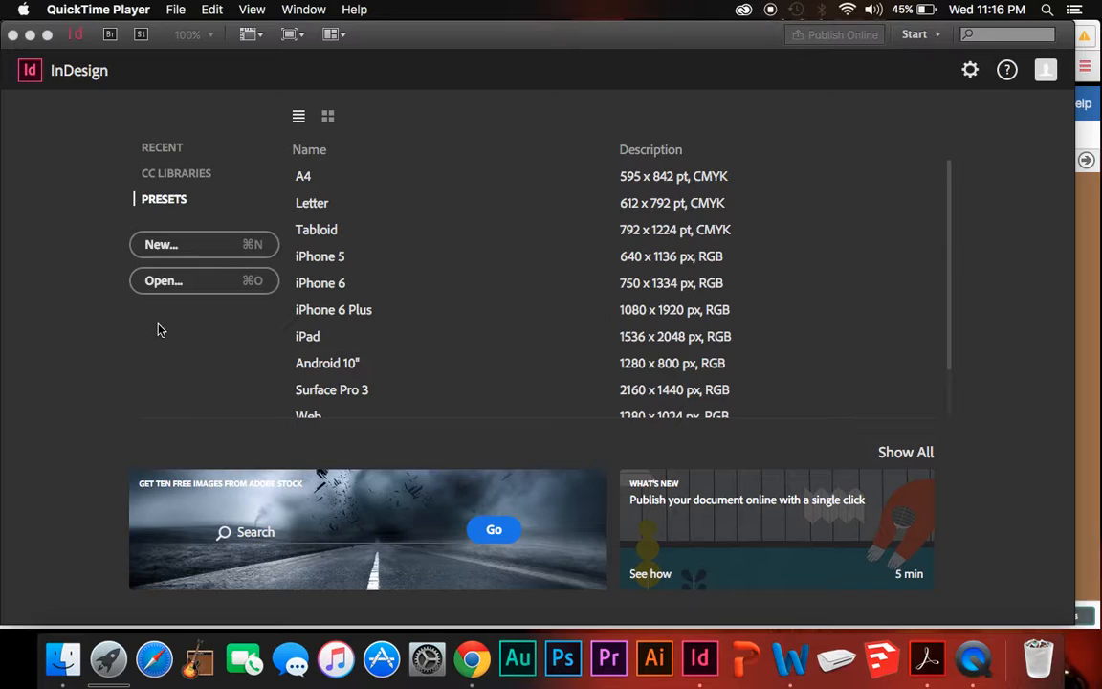
pyautogui.moveTo(455, 325)
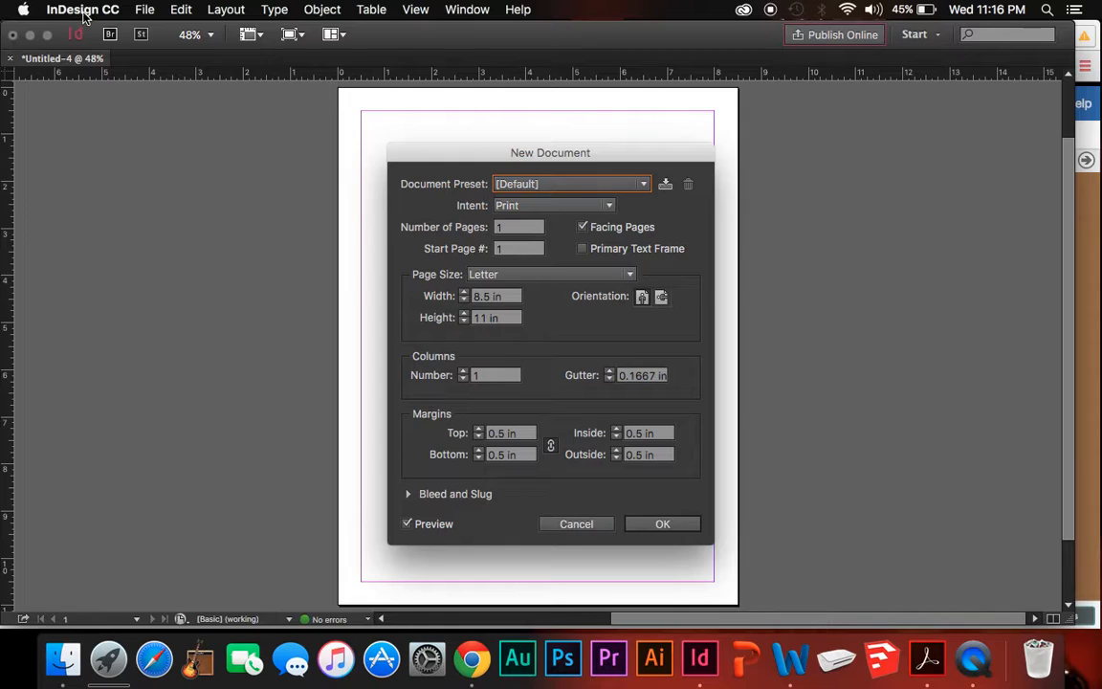
# - Confirm the New Document dialog to open a blank Letter page with default margins
pyautogui.click(83, 9)
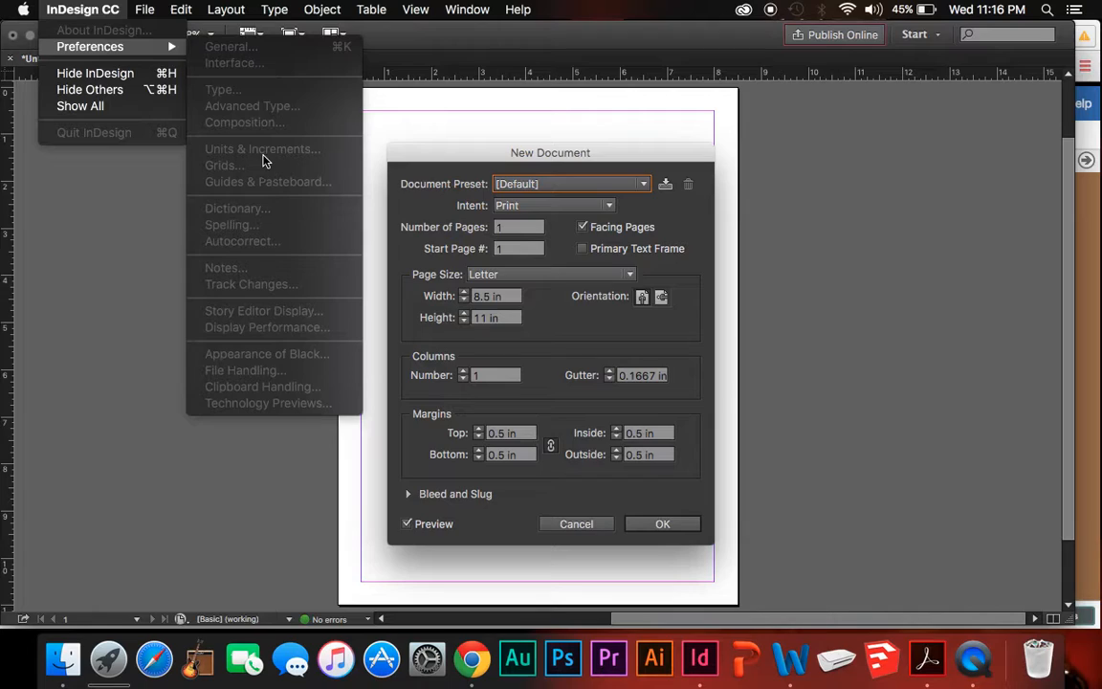
pyautogui.moveTo(335, 221)
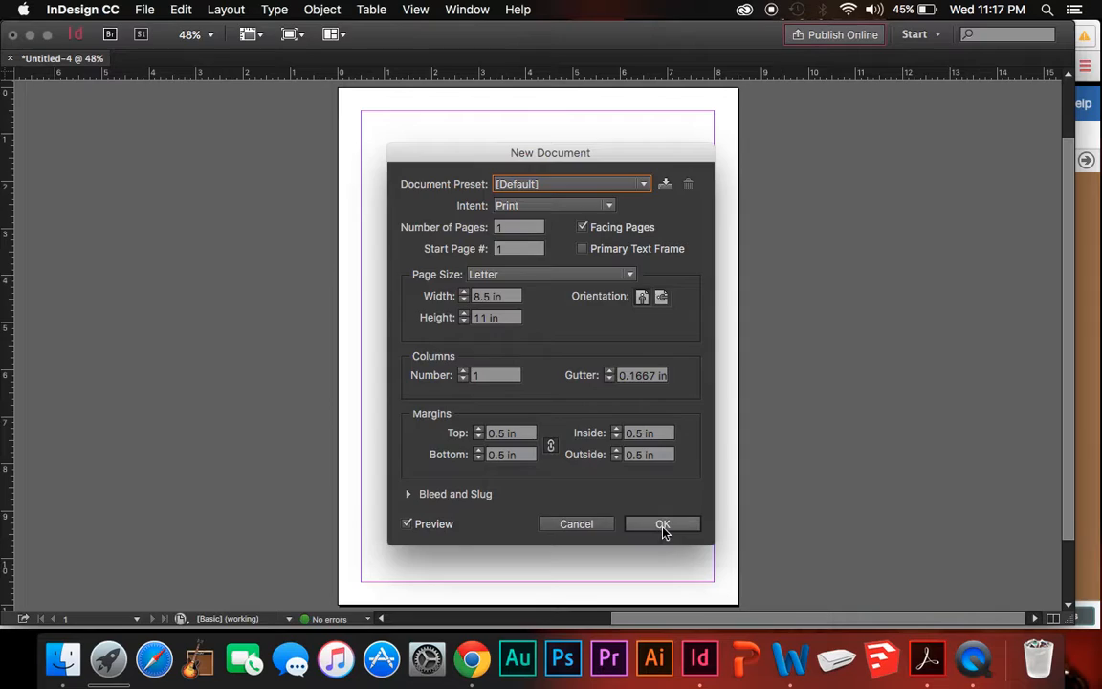
pyautogui.click(662, 524)
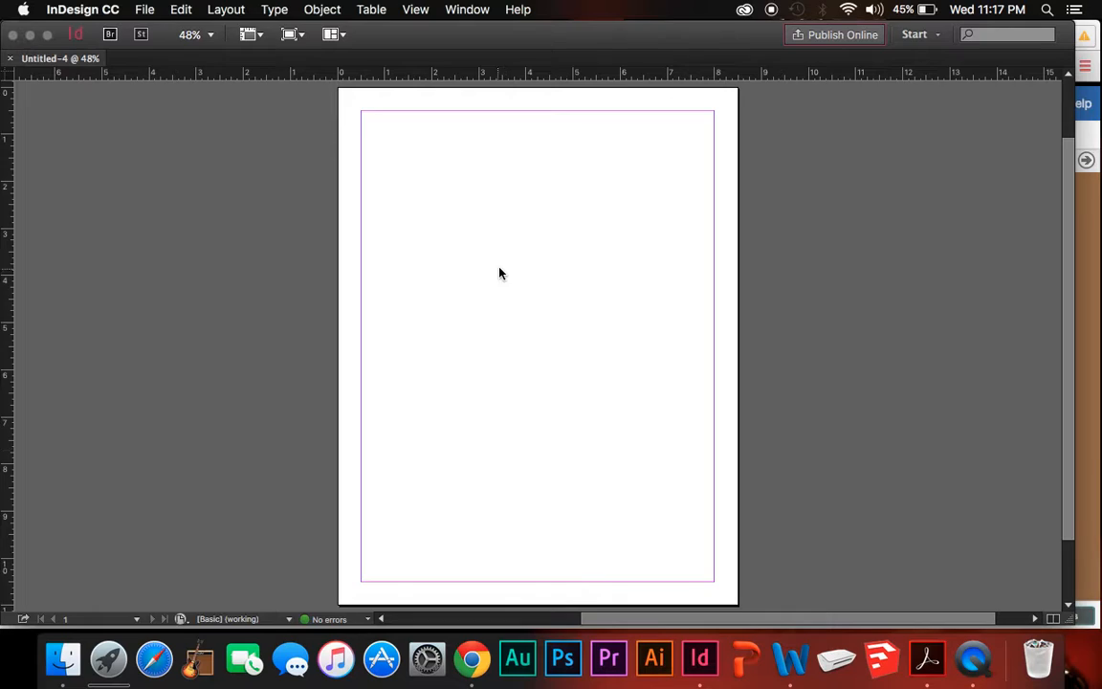
pyautogui.moveTo(279, 238)
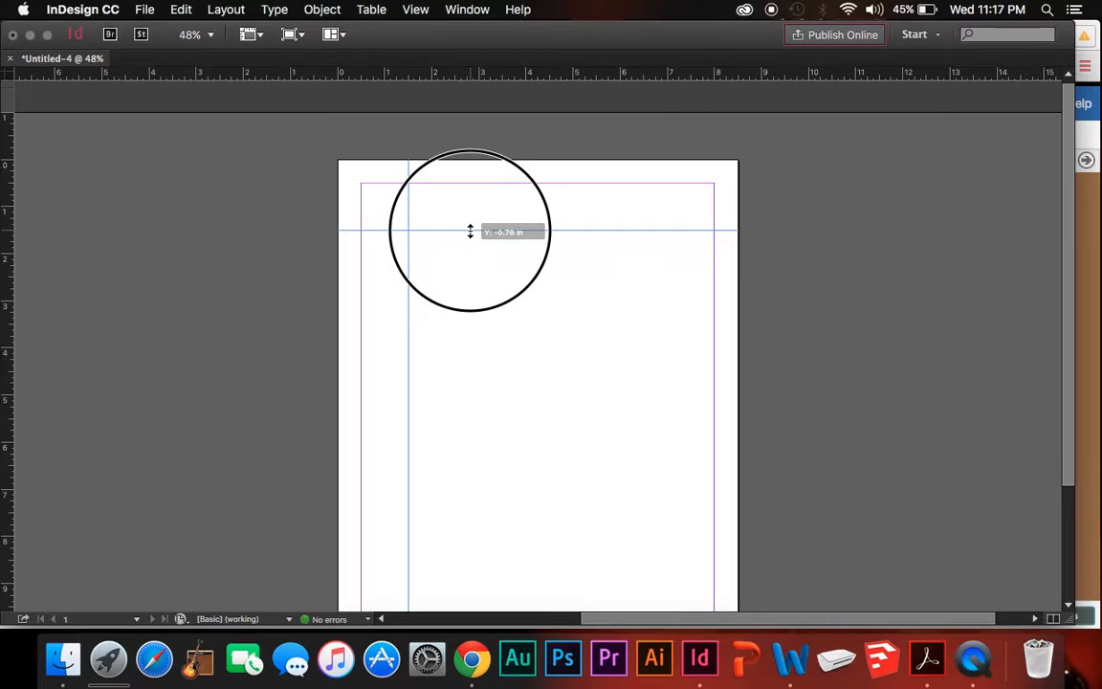
pyautogui.moveTo(469, 231); pyautogui.dragTo(373, 380)
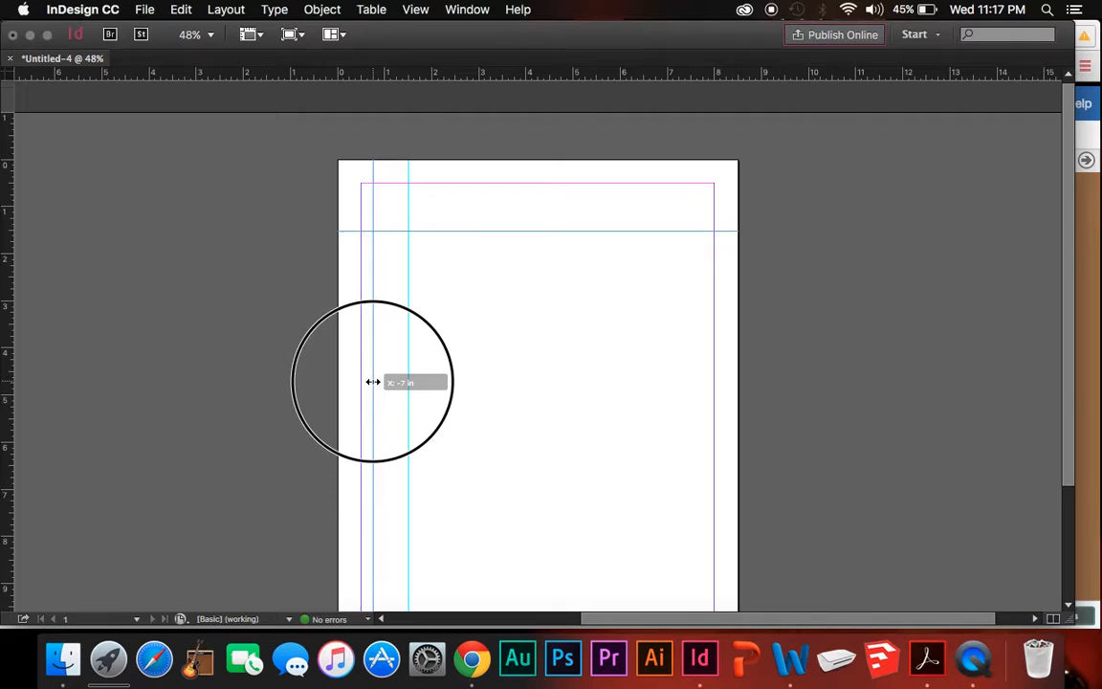
pyautogui.moveTo(373, 381); pyautogui.dragTo(455, 371)
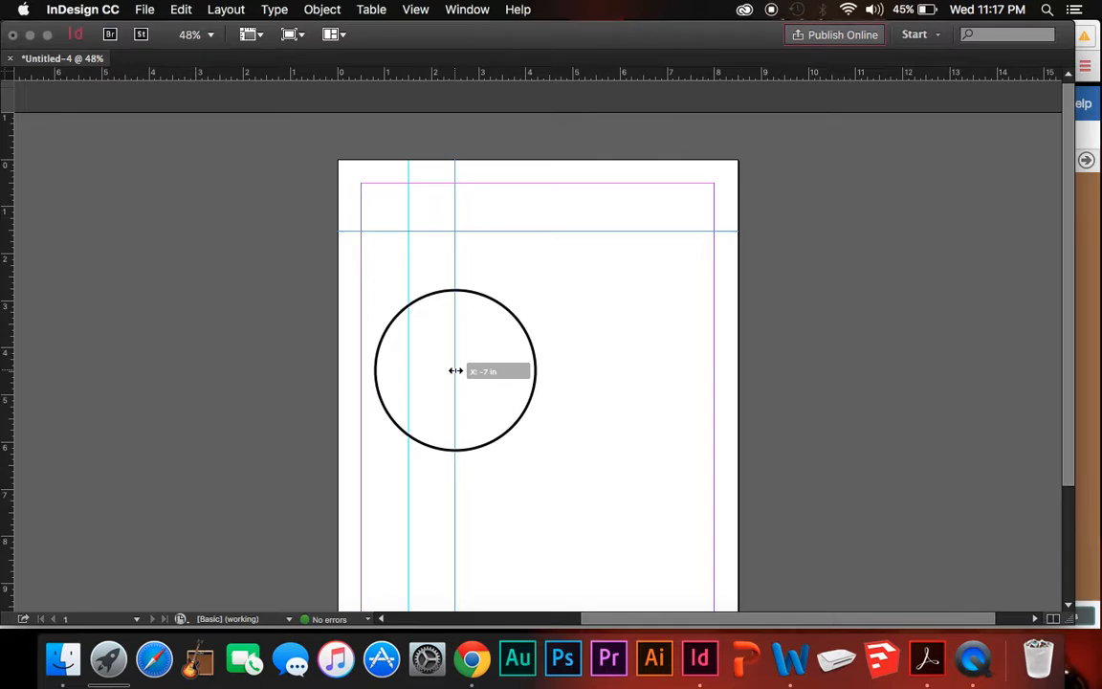
pyautogui.moveTo(456, 371); pyautogui.dragTo(595, 269)
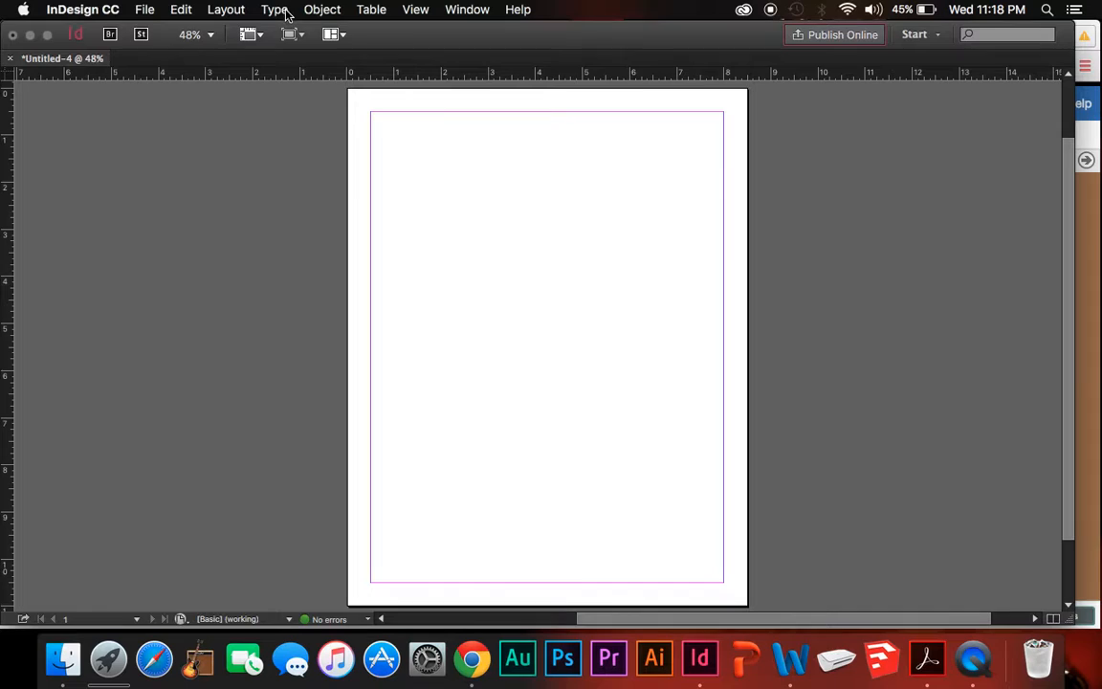
# - Create guides with 5 rows and 4 columns fitted to the page
pyautogui.click(225, 9)
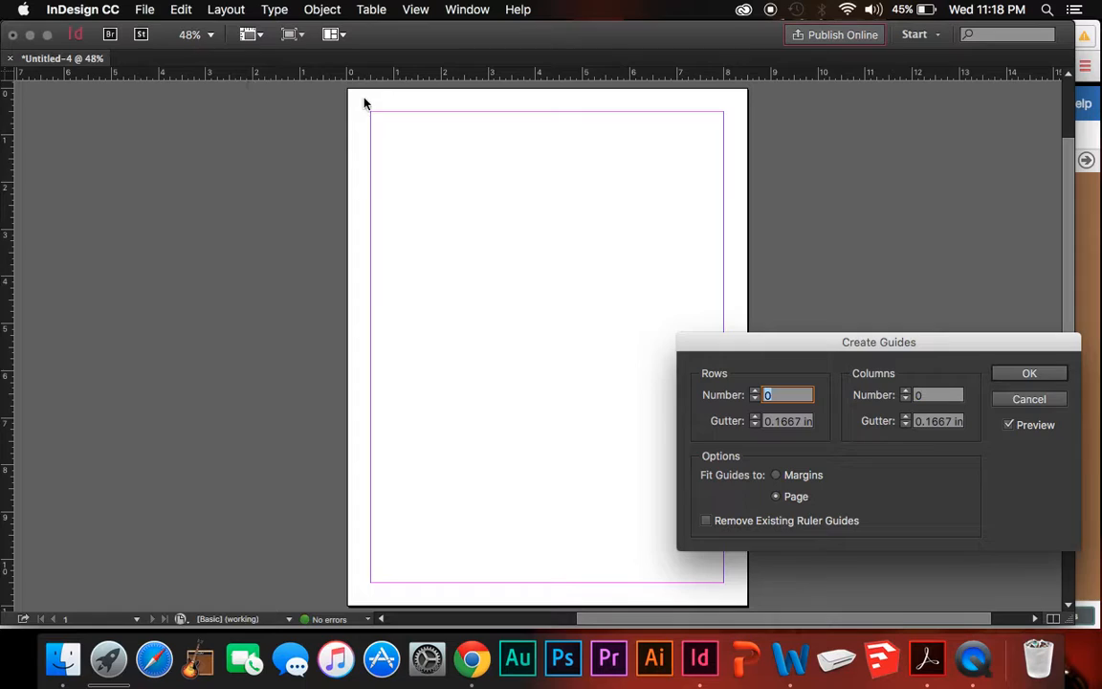
pyautogui.moveTo(878, 340); pyautogui.dragTo(844, 356)
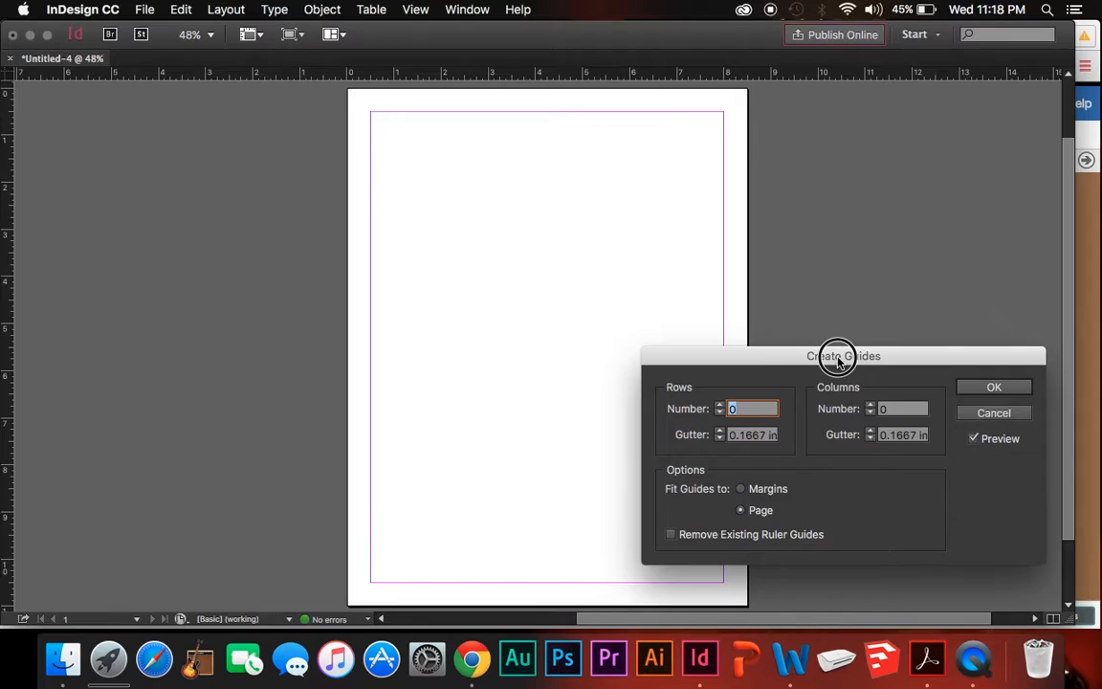
pyautogui.moveTo(843, 353); pyautogui.dragTo(868, 337)
pyautogui.write('5')
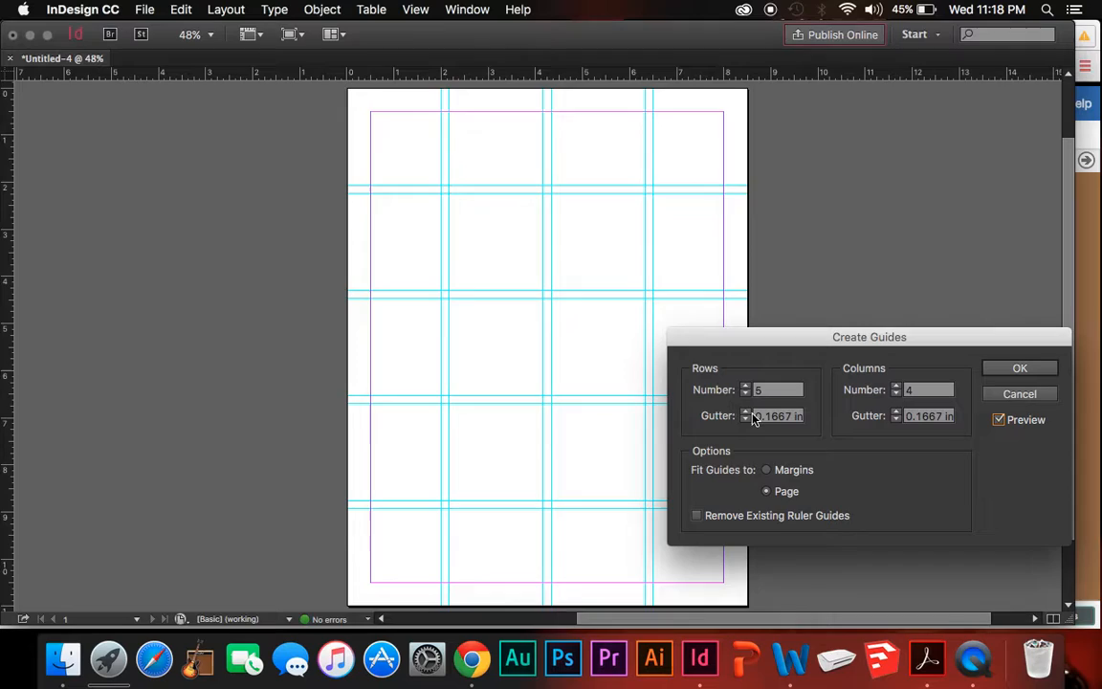
pyautogui.moveTo(654, 298)
pyautogui.write('0.125')
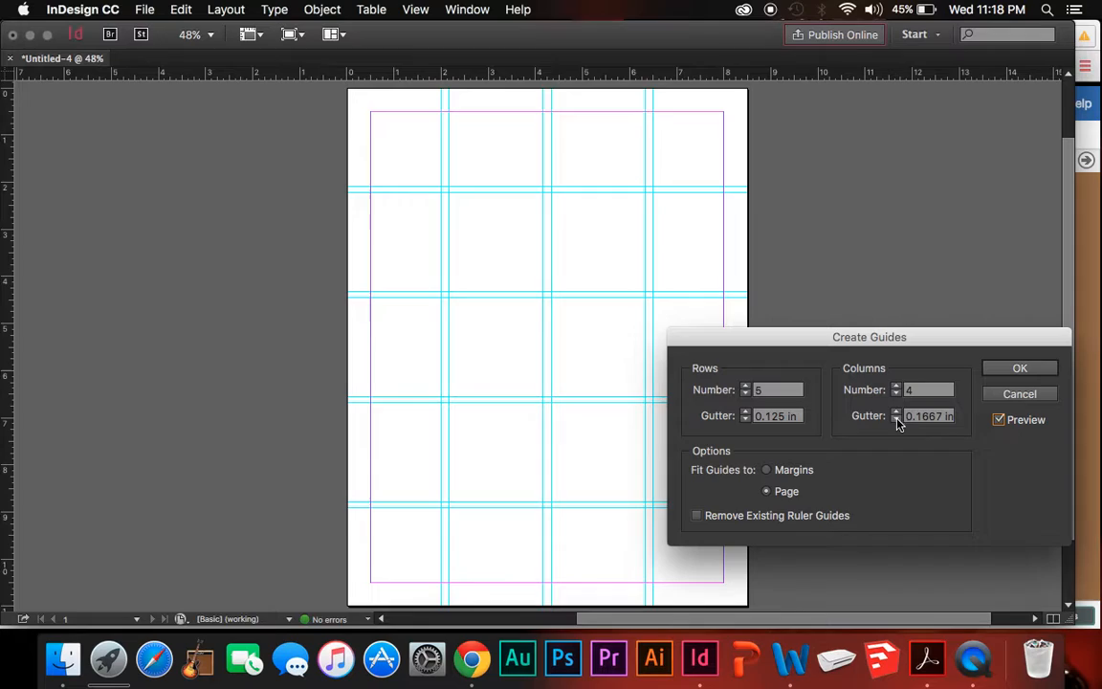
pyautogui.click(1018, 368)
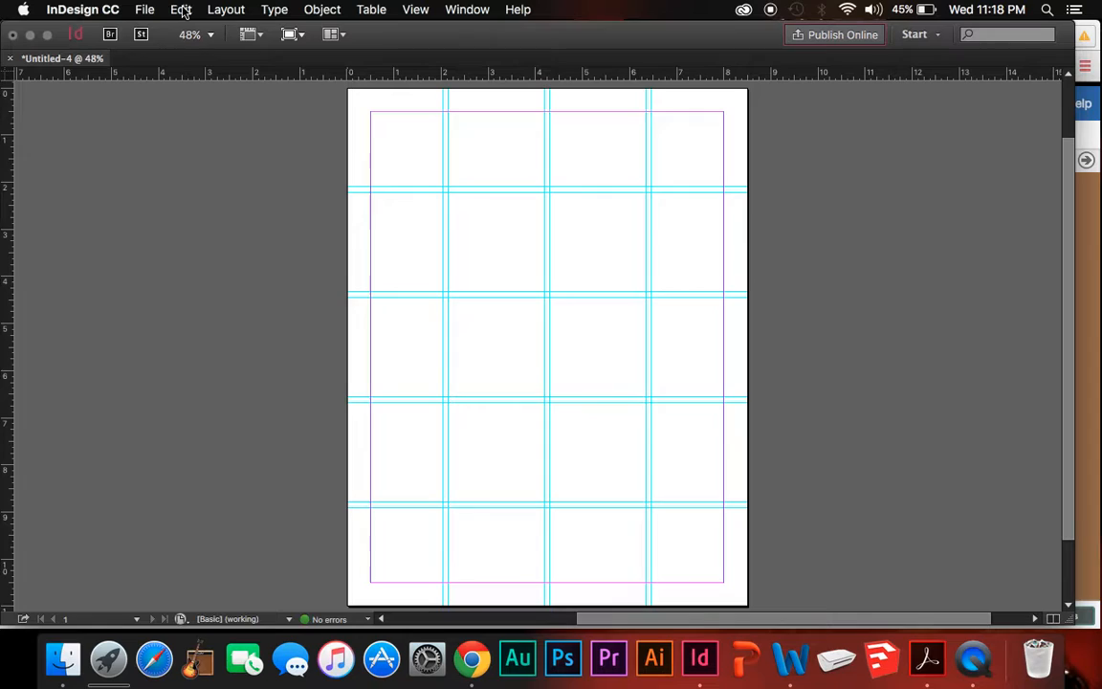
# - Place the guitar image and size its frame across the central grid cells, snapped to the guides
pyautogui.click(145, 9)
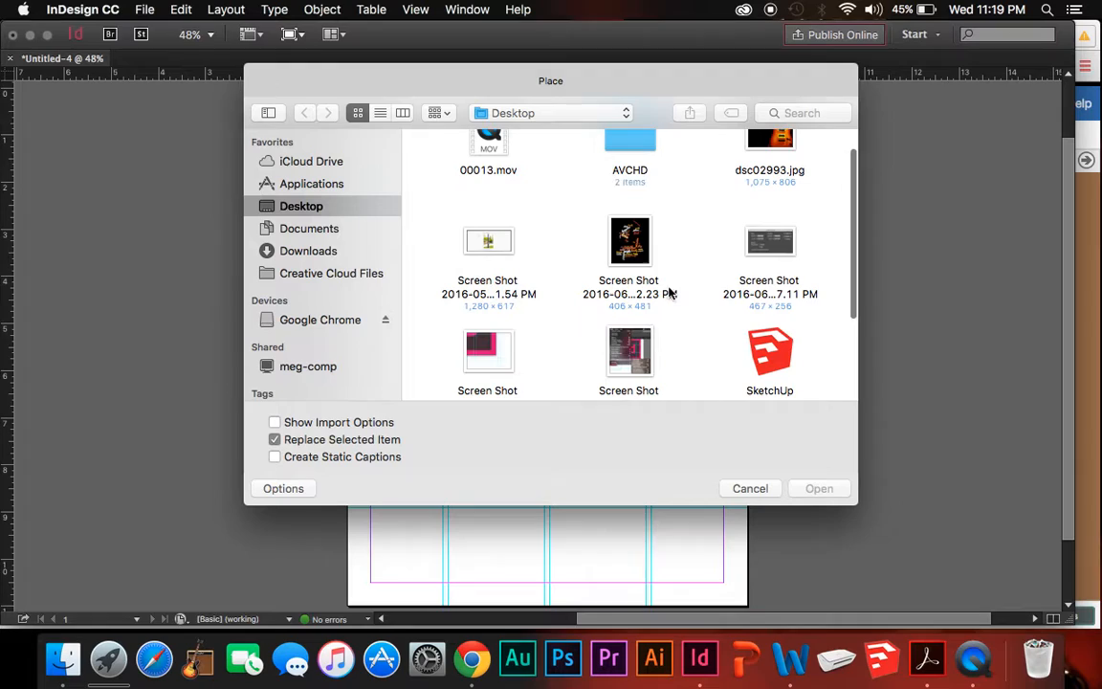
pyautogui.click(819, 488)
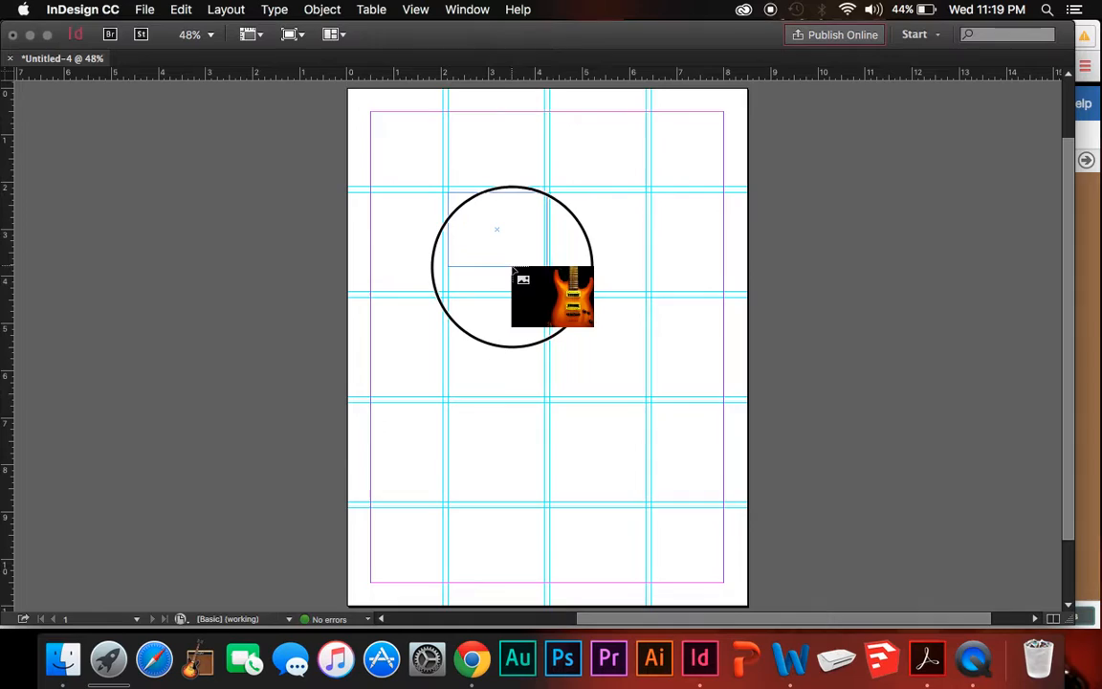
pyautogui.moveTo(512, 268); pyautogui.dragTo(589, 341)
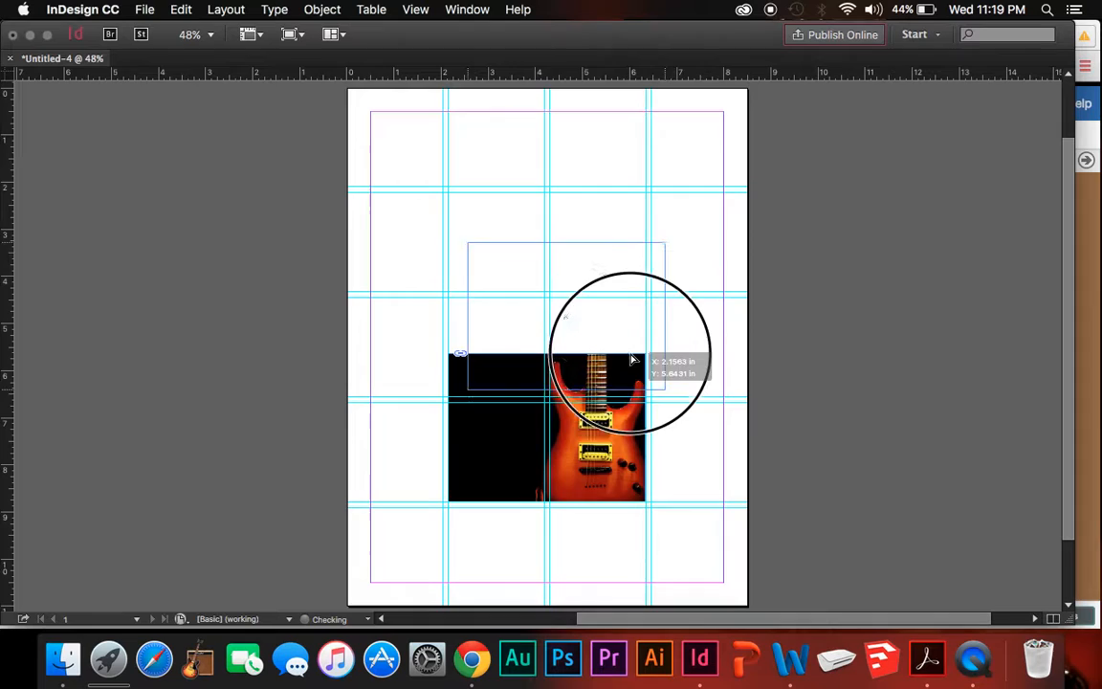
pyautogui.moveTo(631, 360); pyautogui.dragTo(616, 302)
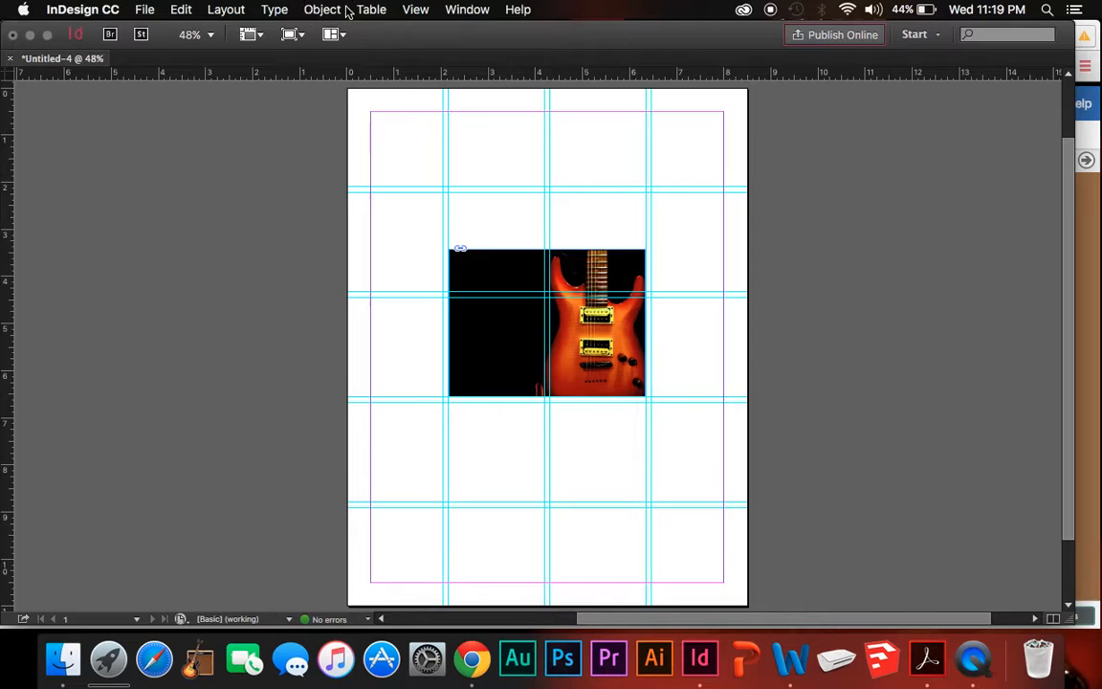
# - Lock all guides via View > Grids & Guides > Lock Guides
pyautogui.click(415, 10)
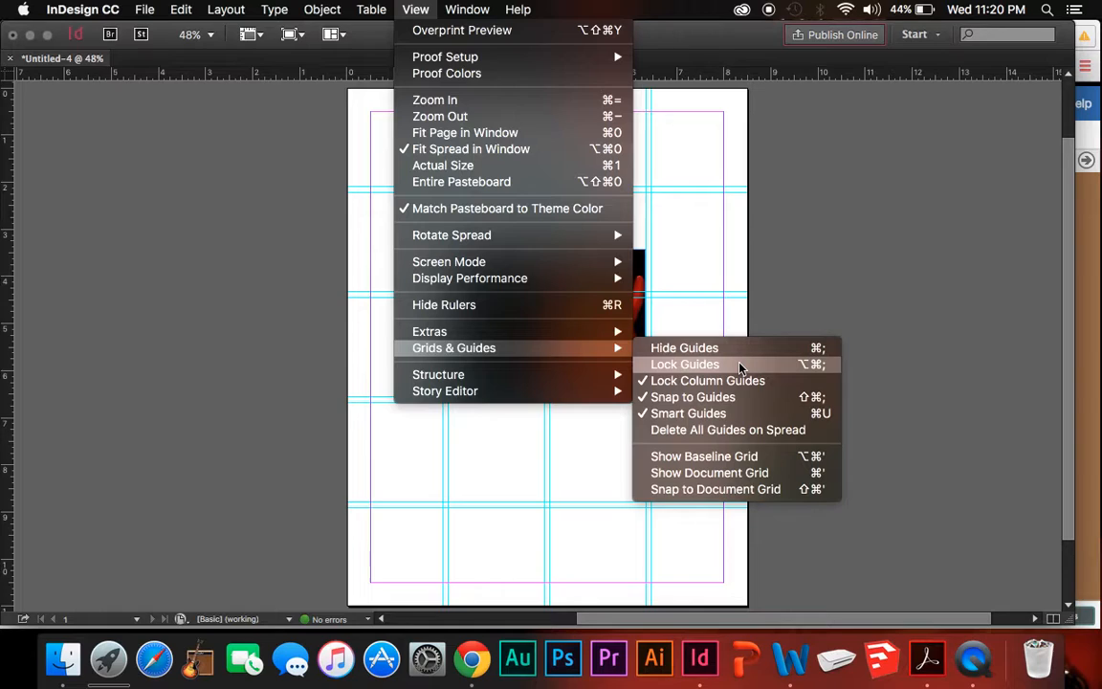
pyautogui.click(685, 364)
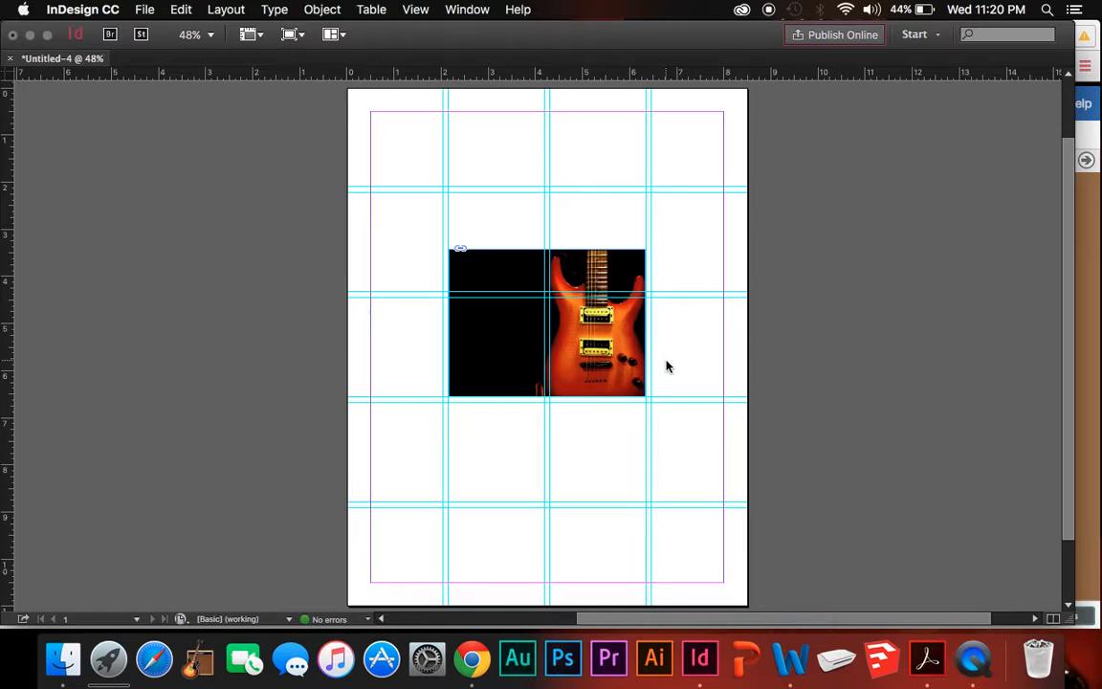
pyautogui.moveTo(380, 337)
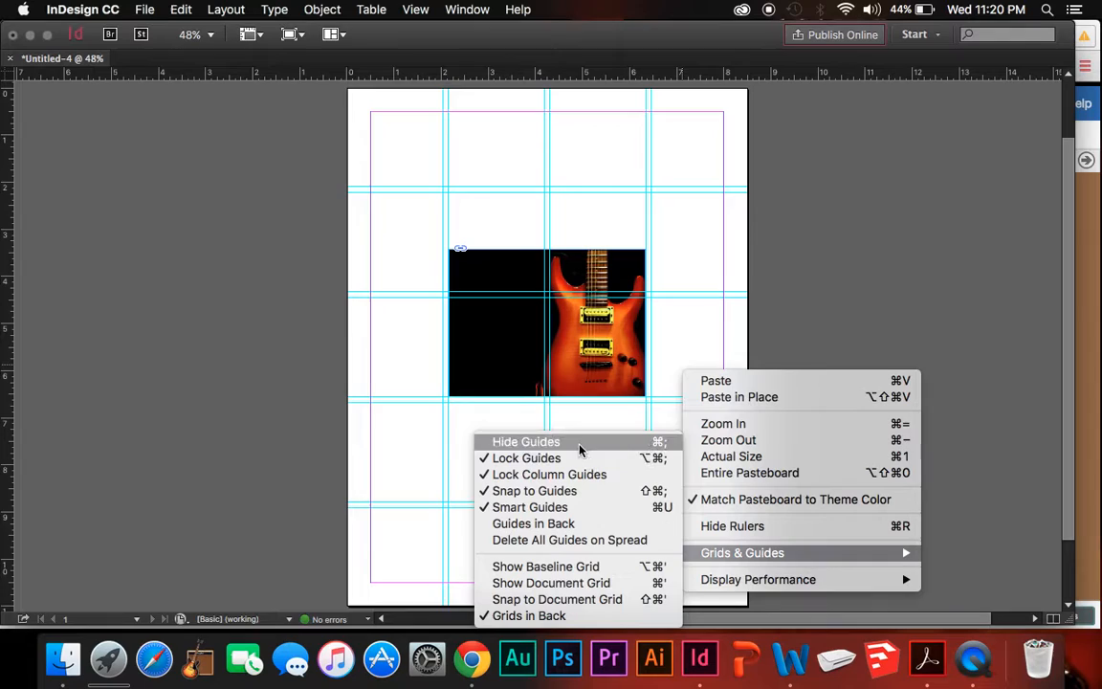
# - Hide the guides from the context menu and verify Show Guides is now offered
pyautogui.click(524, 440)
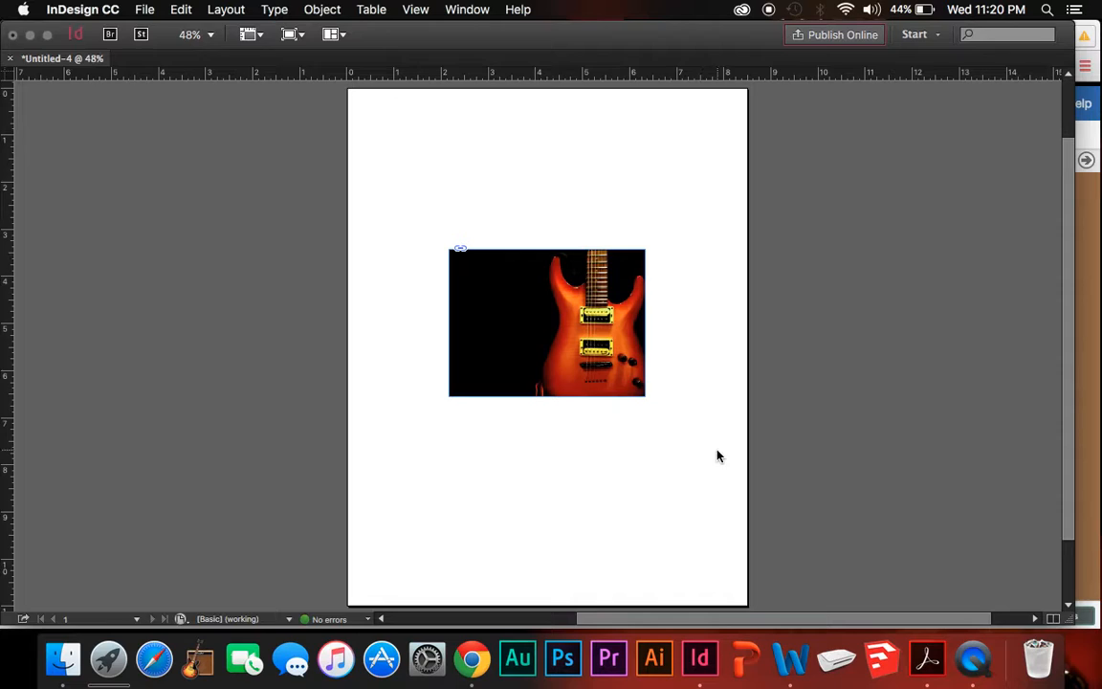
pyautogui.rightClick(719, 456)
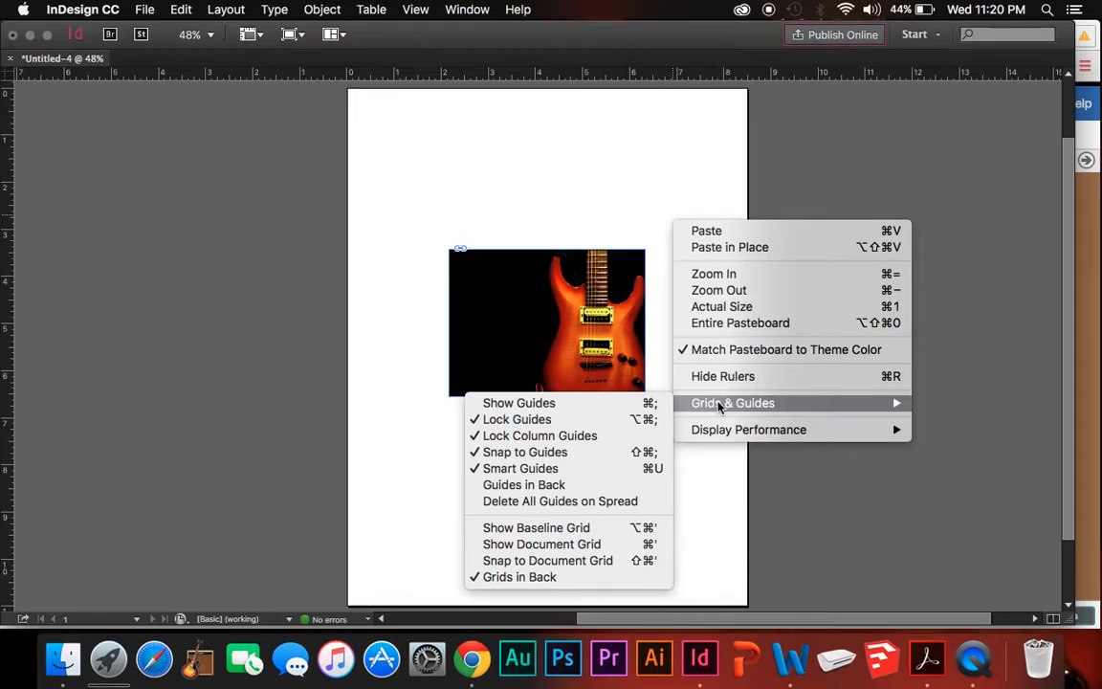